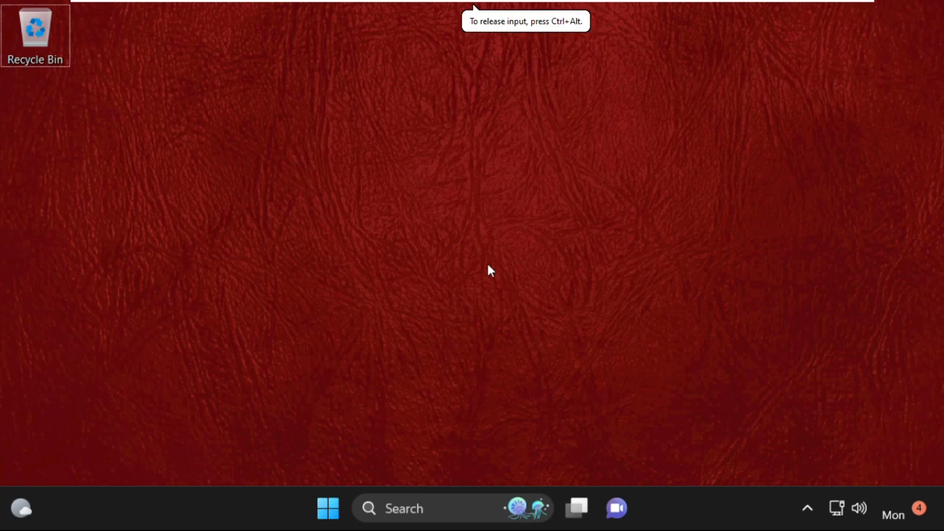
- Search Windows for 'troubleshoot settings'
click(413, 509)
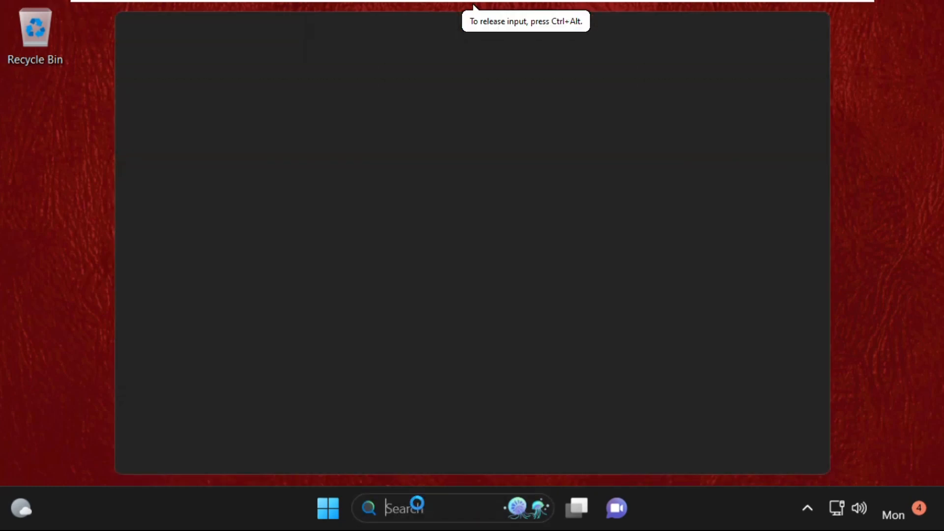
text(trou)
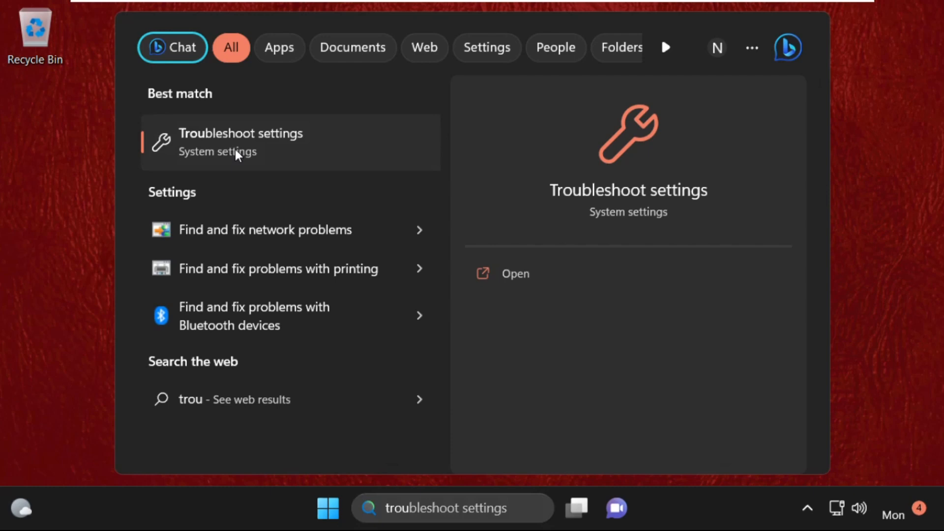
- Open Troubleshoot settings and browse Other troubleshooters down to Recording Audio
click(241, 143)
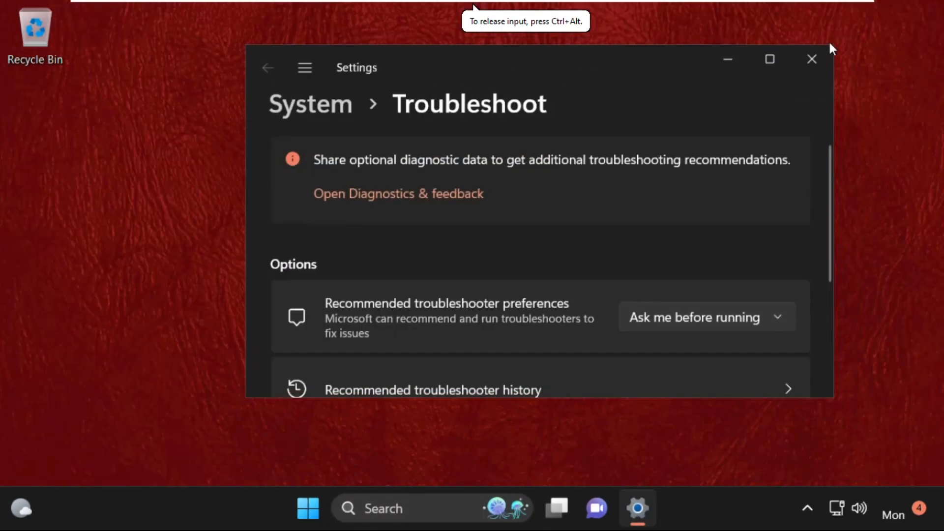
scroll(down, 3)
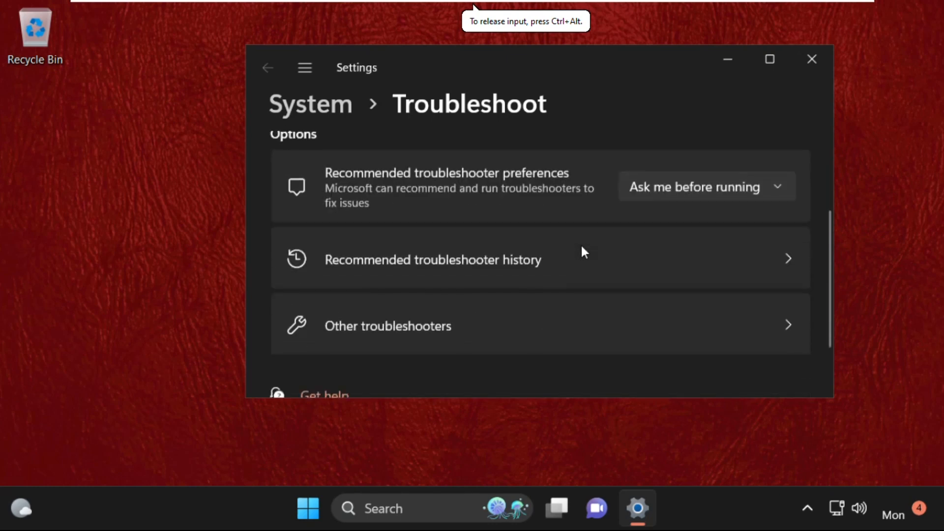
scroll(down, 3)
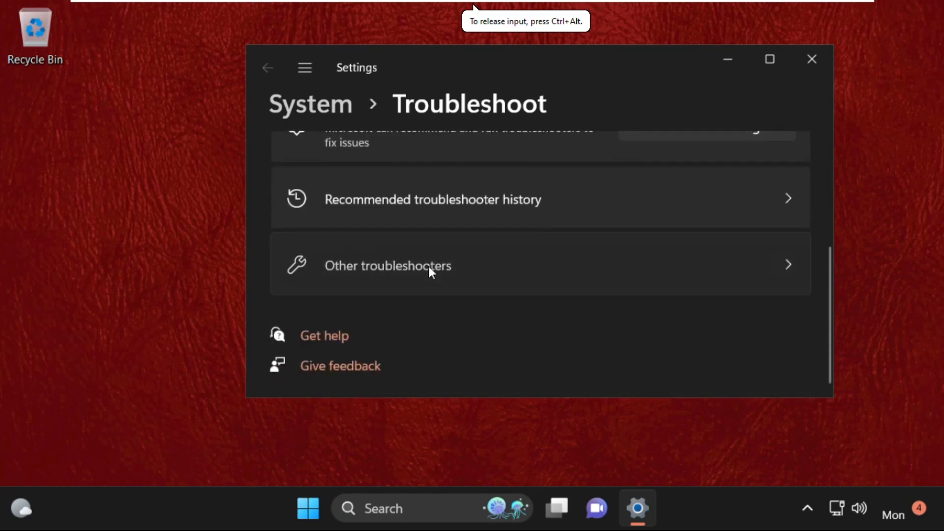
click(387, 266)
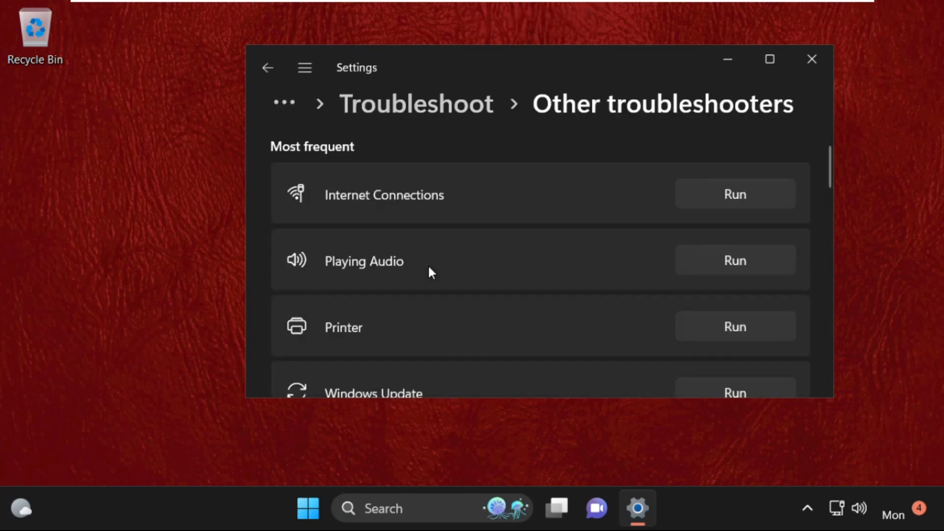
scroll(down, 3)
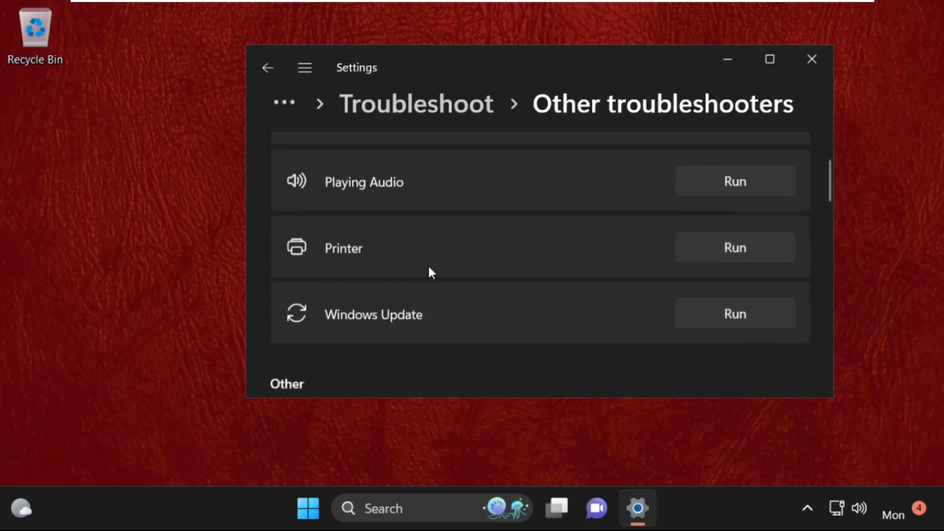
scroll(down, 3)
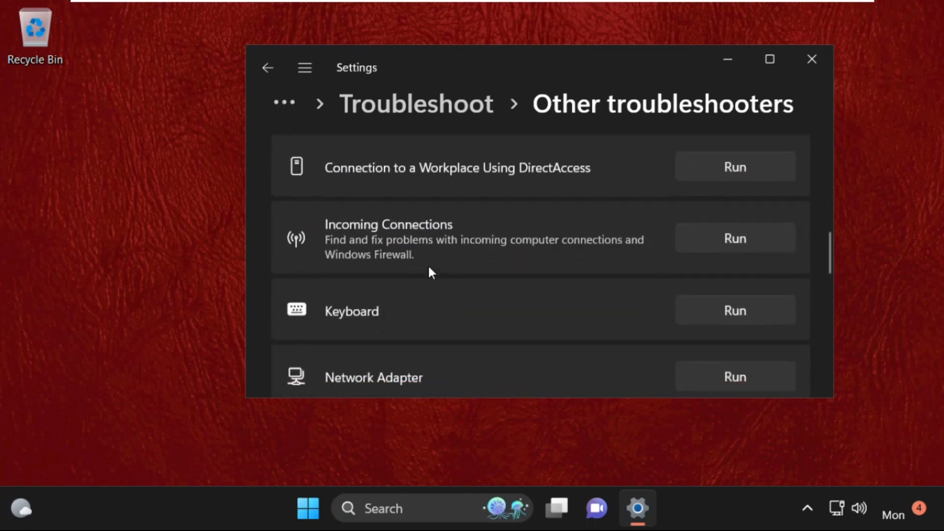
scroll(down, 3)
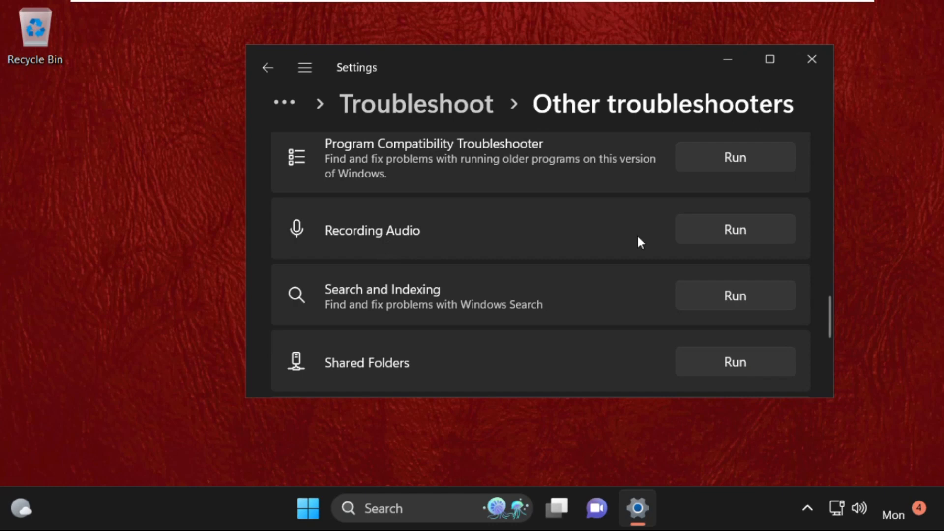
- Run the Recording Audio troubleshooter
click(735, 228)
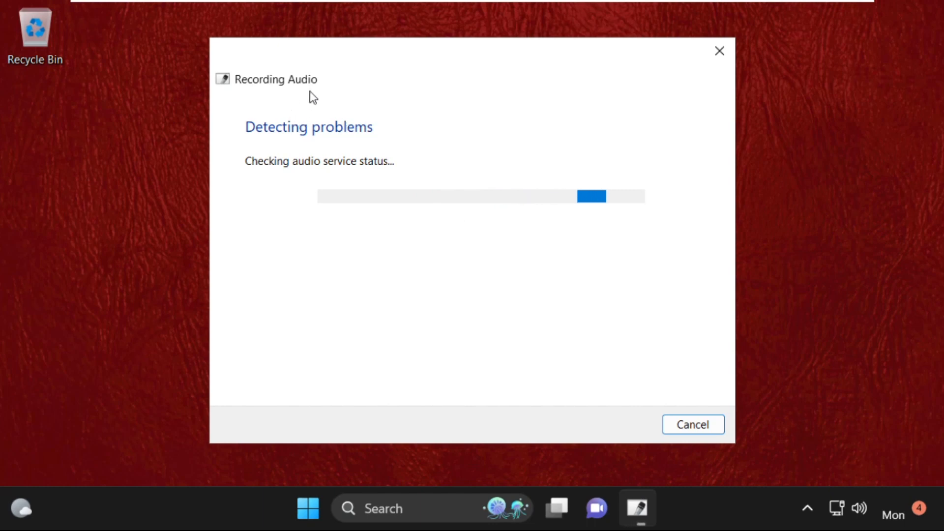
mouse_move(342, 166)
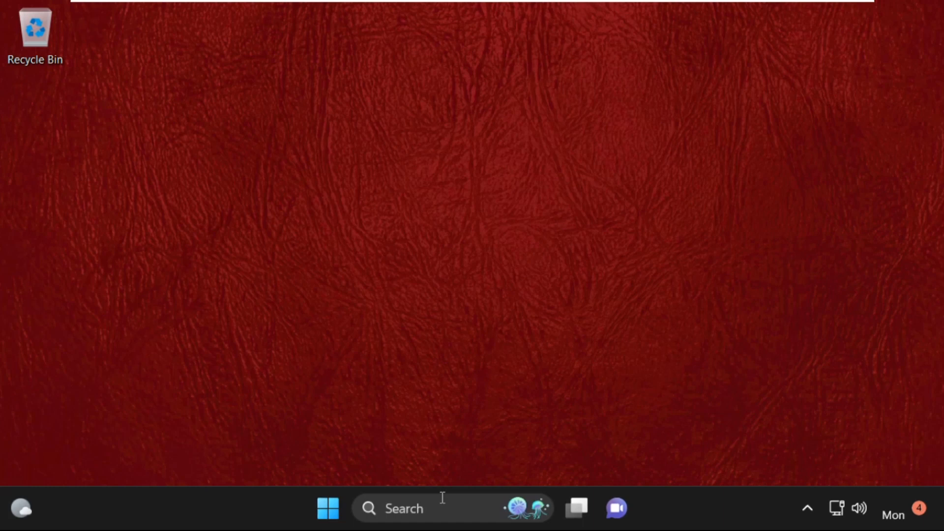
- Open Settings maximized on Privacy & security, scrolled to the Microphone permission
text(settings)
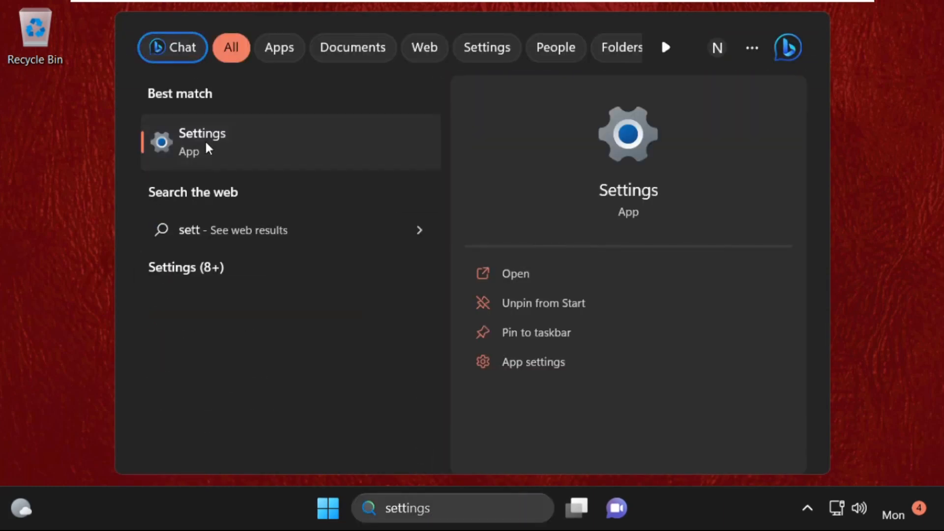
click(201, 141)
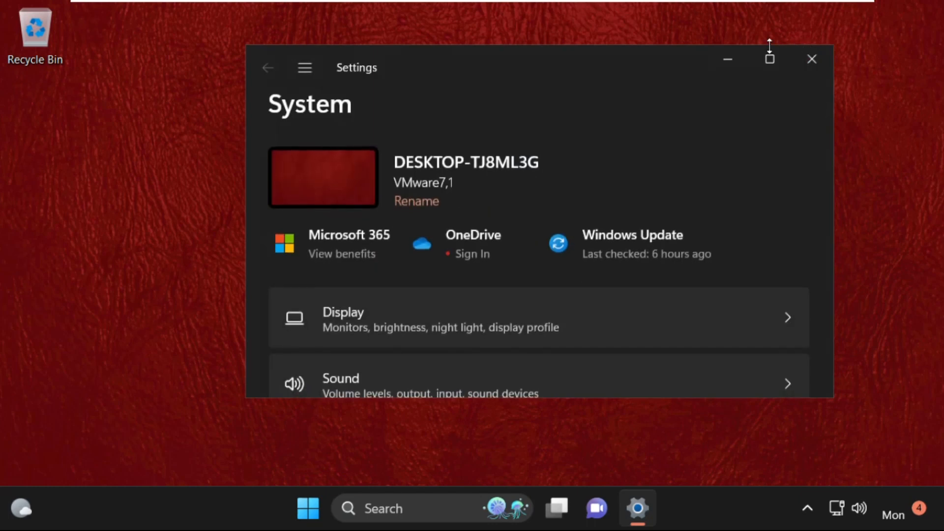
click(769, 59)
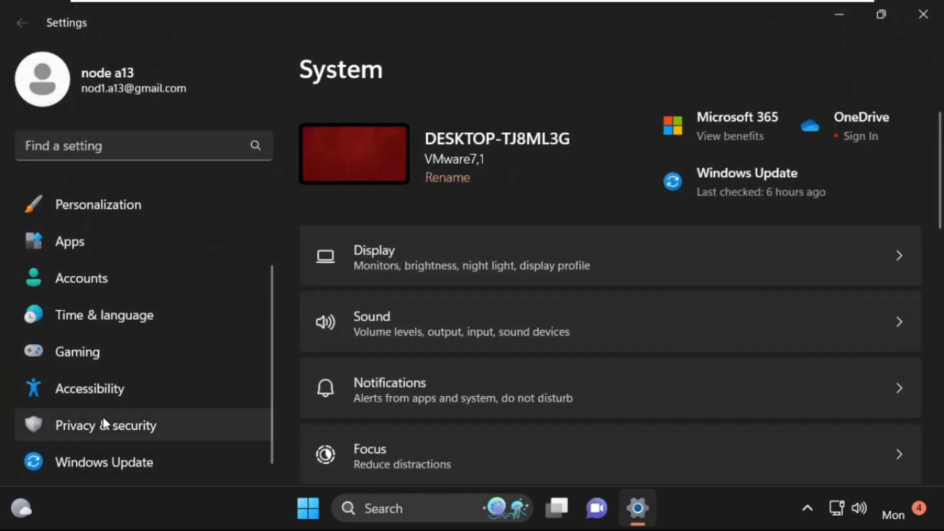
click(107, 426)
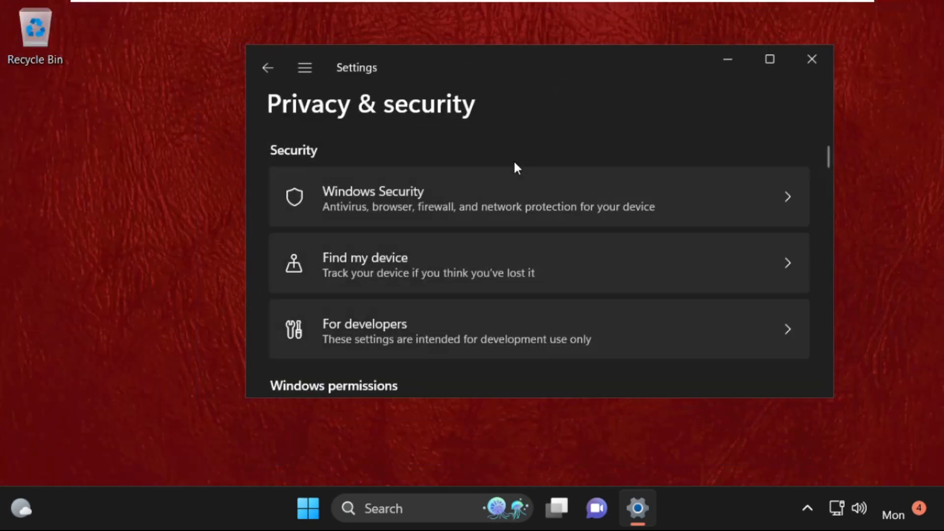
scroll(down, 3)
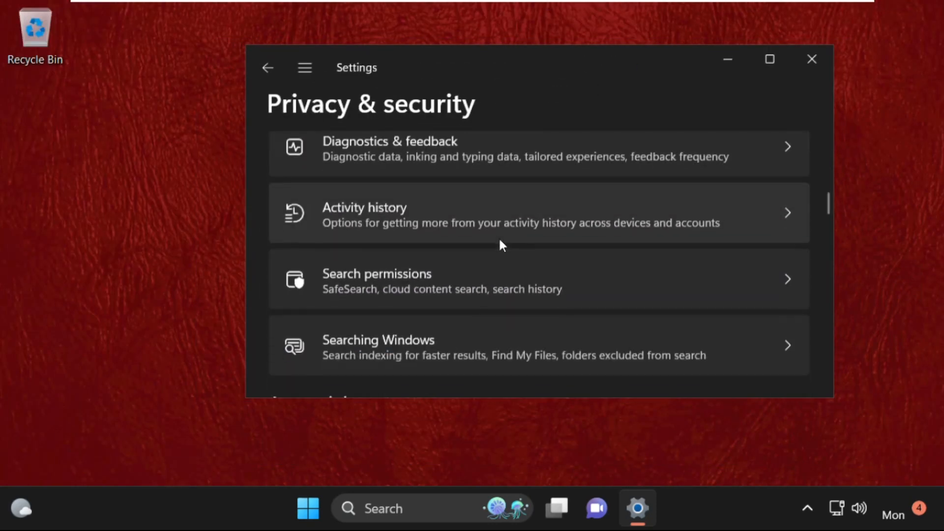
scroll(down, 3)
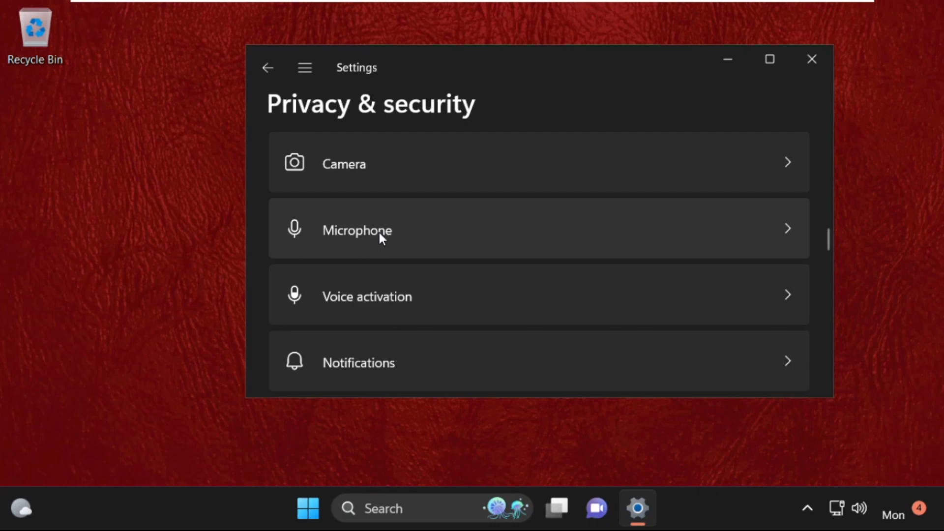
- Turn on device microphone access and let apps access the microphone
click(358, 231)
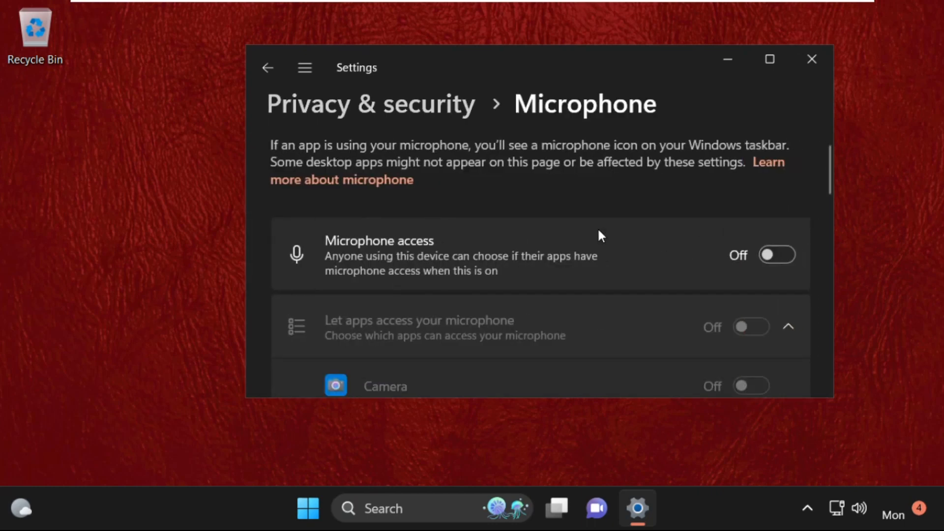
mouse_move(781, 264)
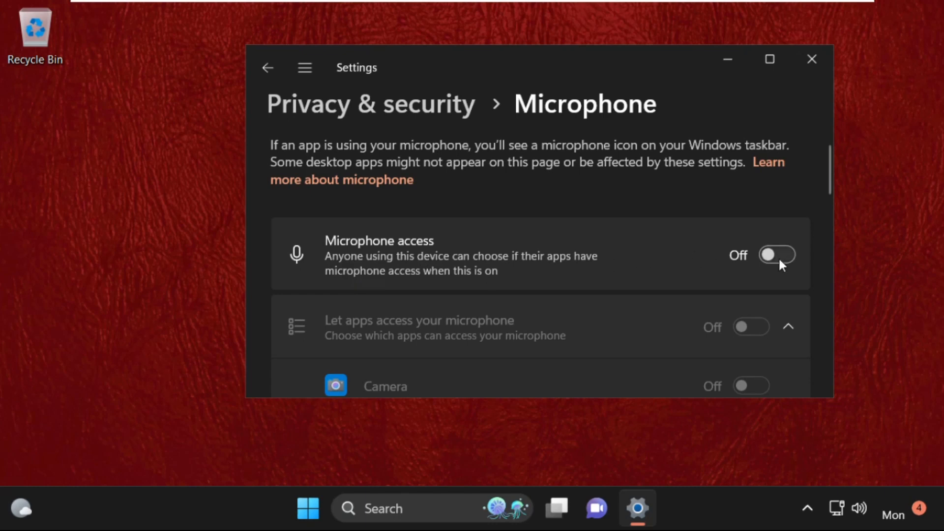
mouse_move(361, 262)
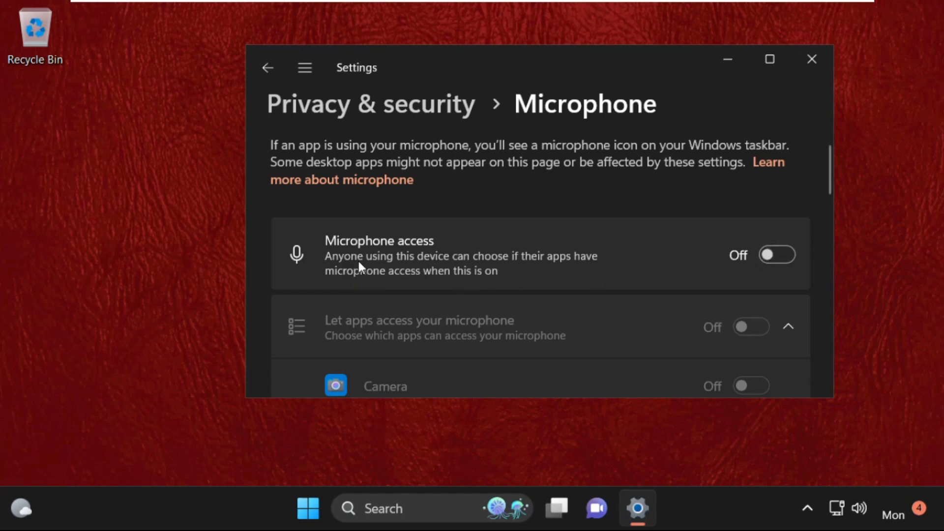
click(777, 254)
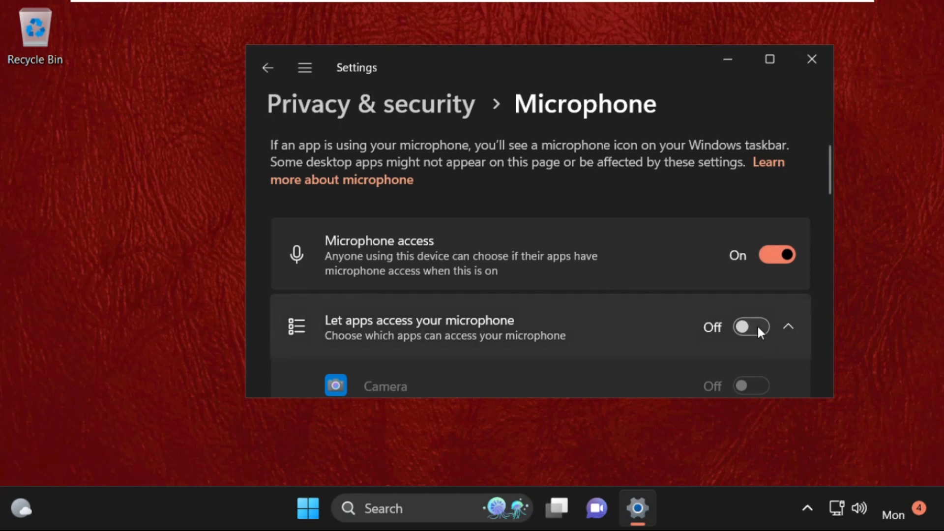
mouse_move(396, 337)
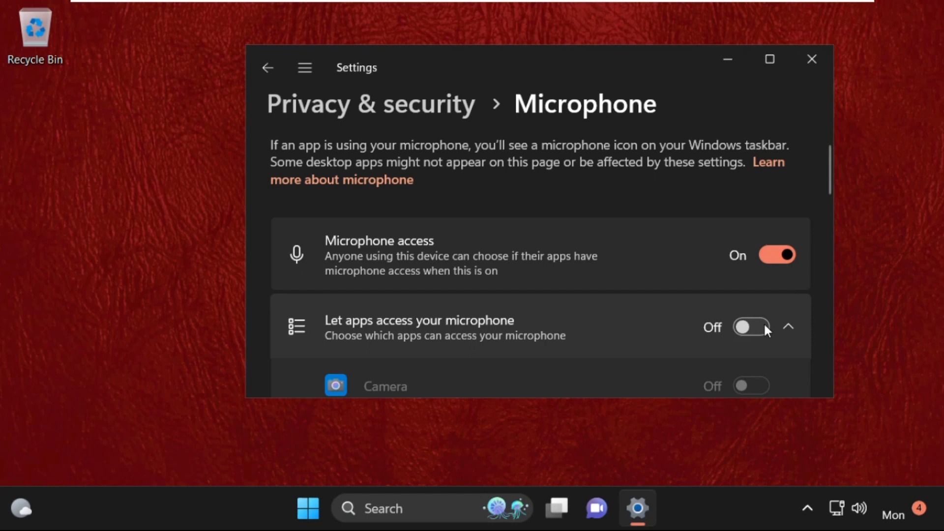
click(751, 327)
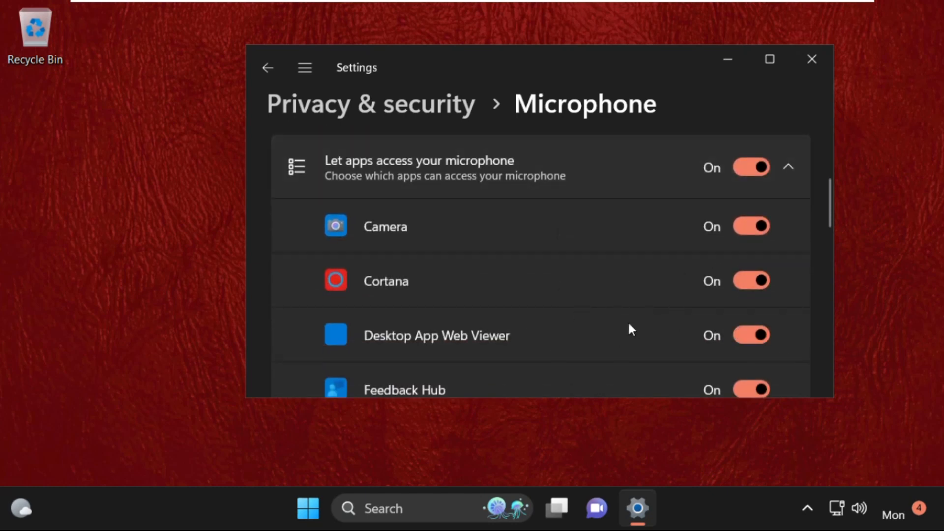
- Let desktop apps access the microphone and close Settings
scroll(down, 3)
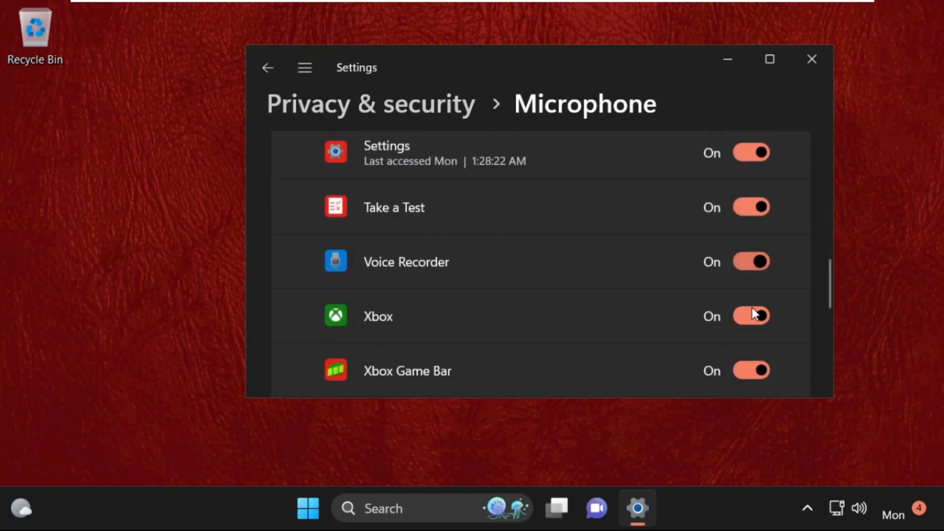
scroll(down, 3)
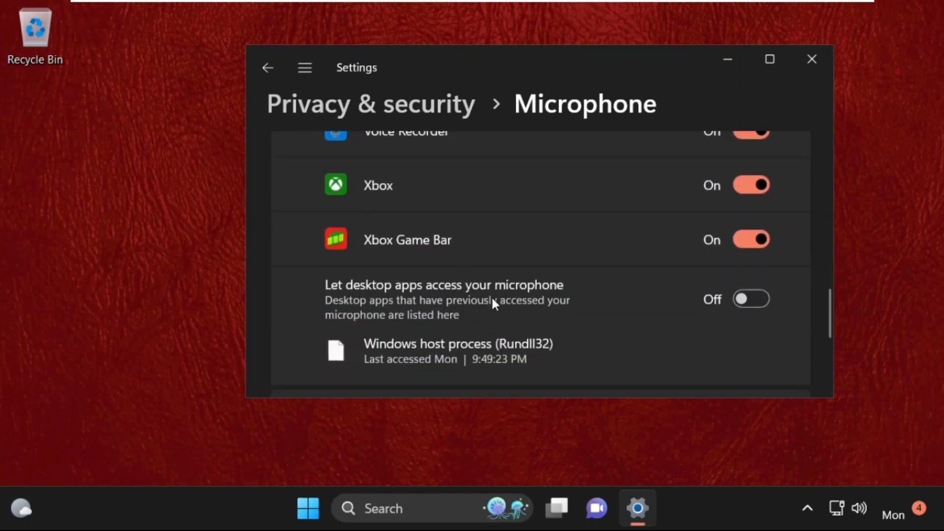
scroll(down, 3)
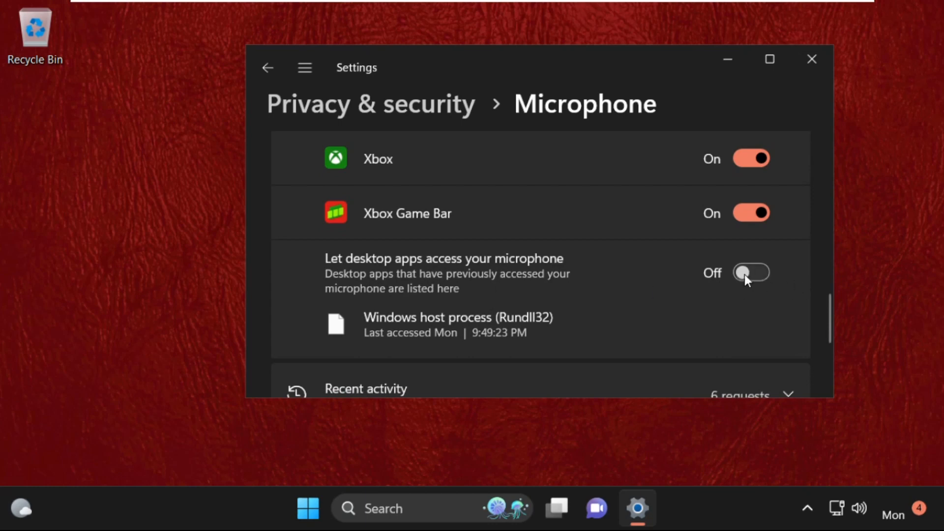
click(752, 273)
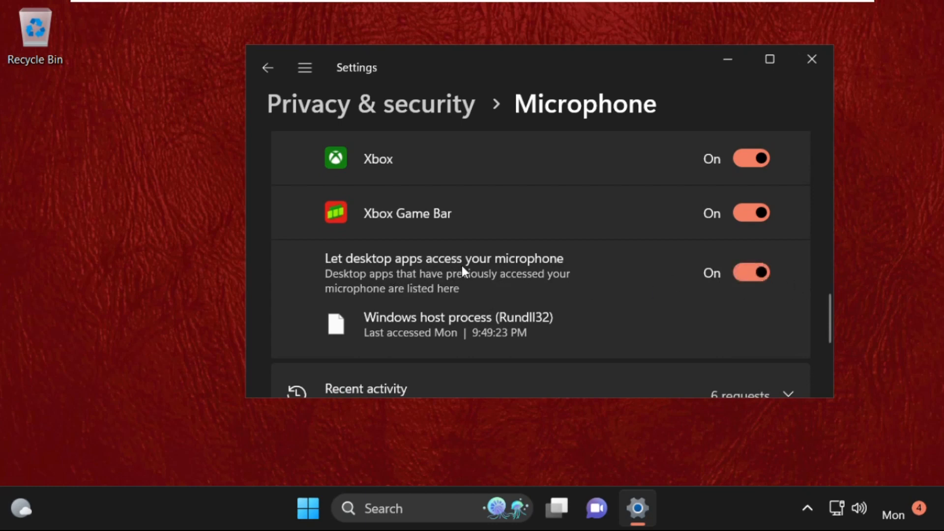
scroll(down, 3)
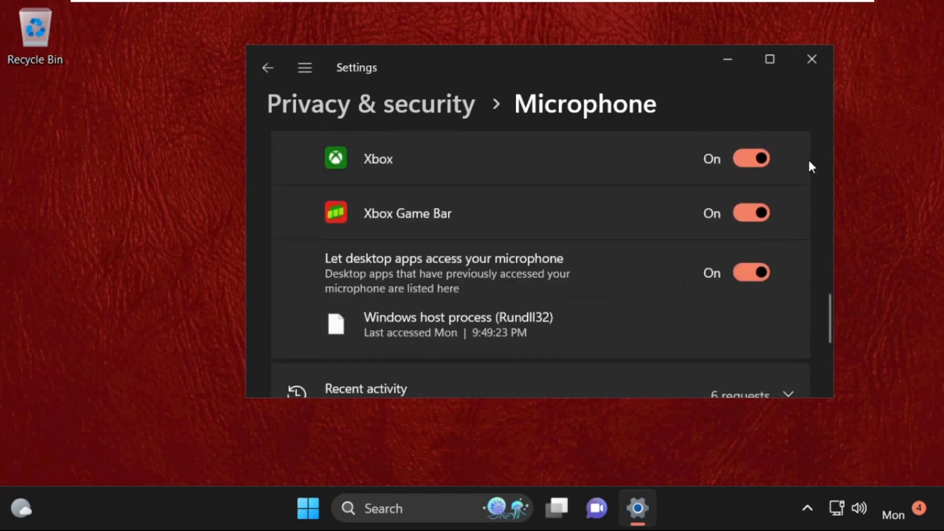
click(812, 59)
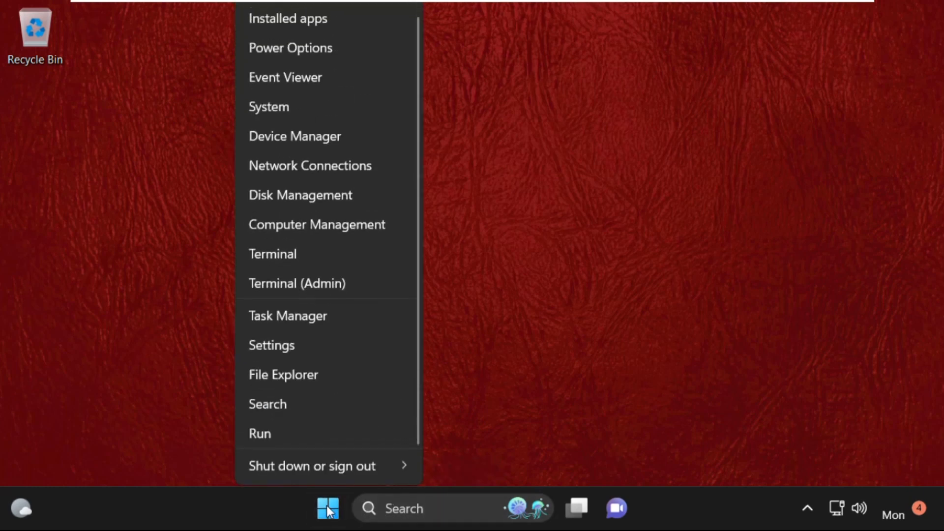
mouse_move(304, 164)
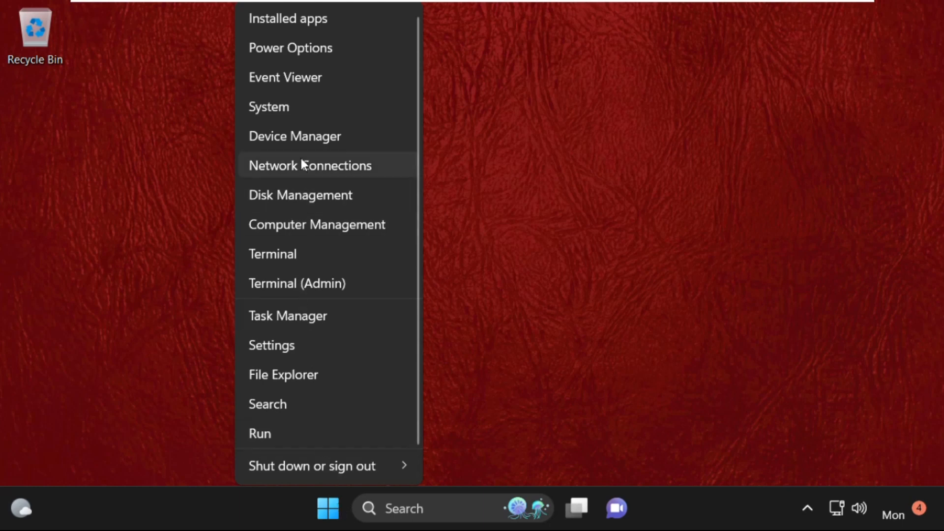
- Launch Device Manager from the Start button's quick link menu
click(295, 136)
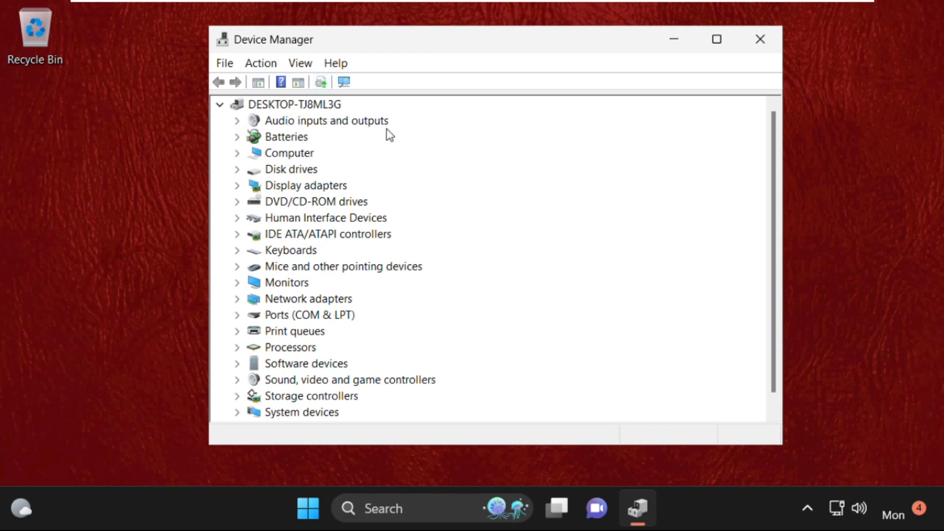
- Open the driver properties of Microphone (High Definition Audio Device)
click(236, 120)
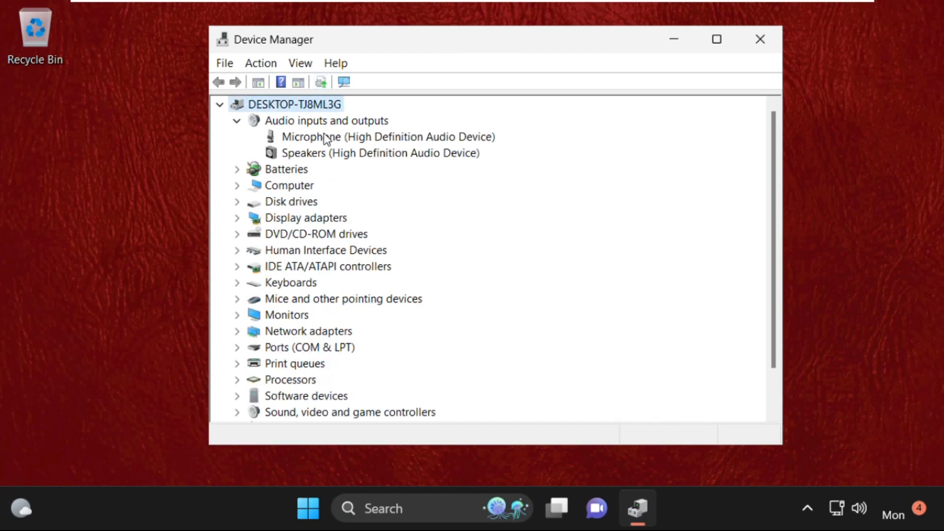
right_click(324, 136)
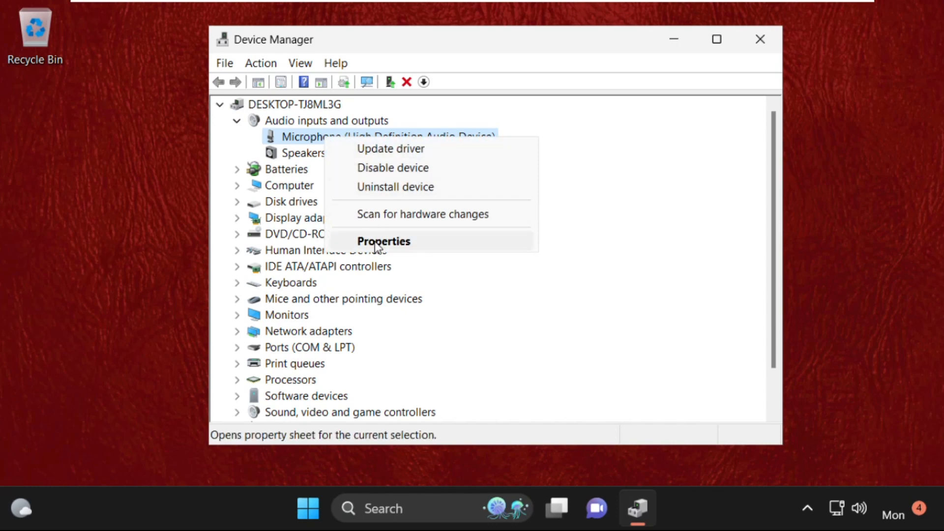
click(384, 241)
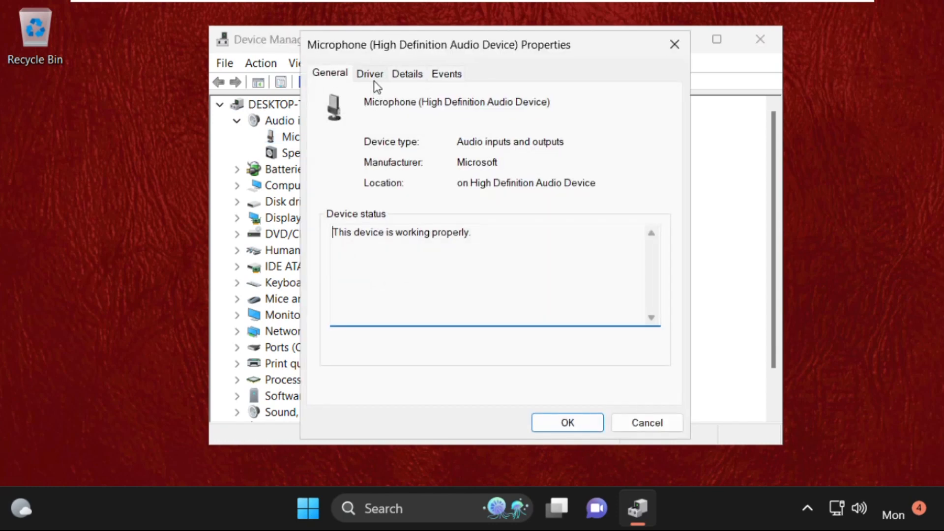
click(370, 73)
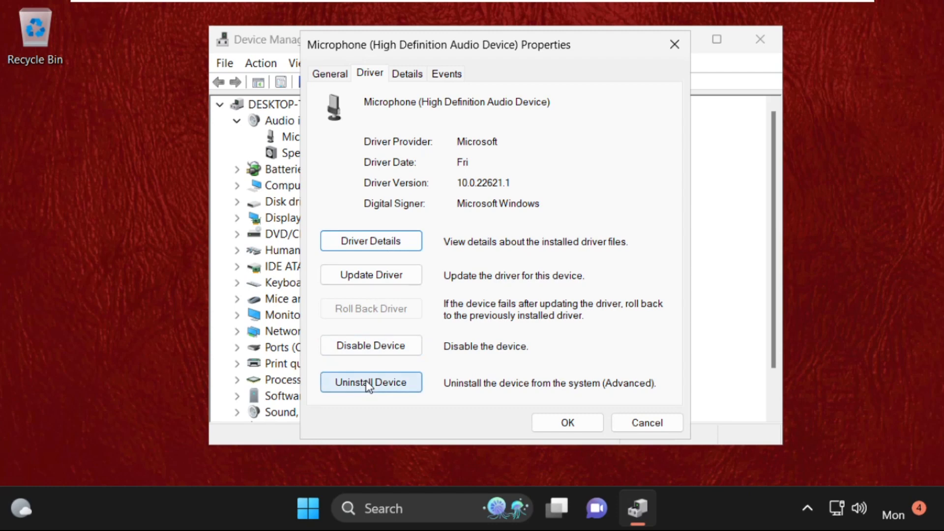
- Uninstall the microphone device and close Device Manager
click(371, 382)
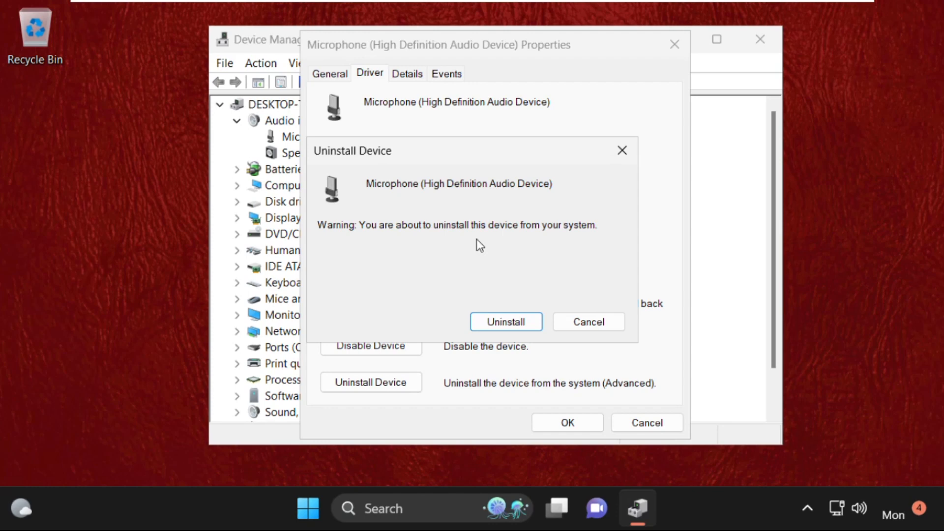
mouse_move(519, 314)
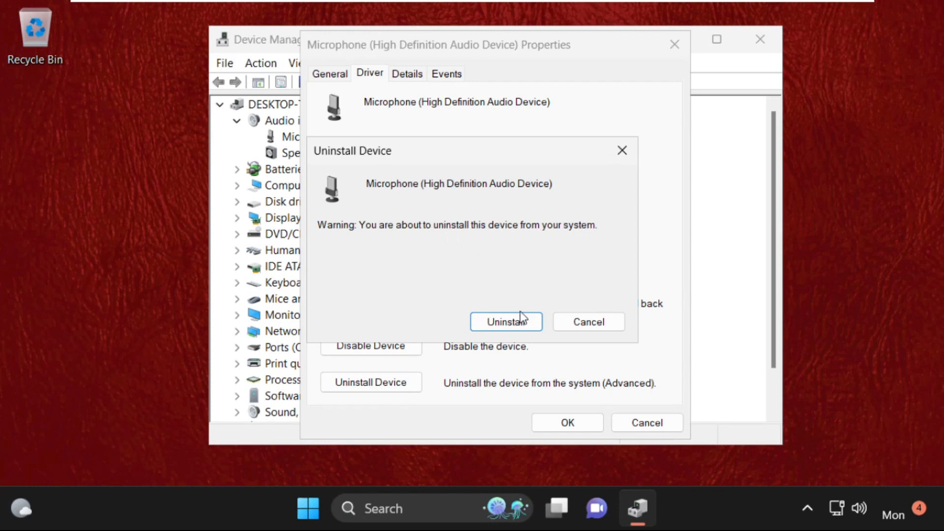
click(506, 322)
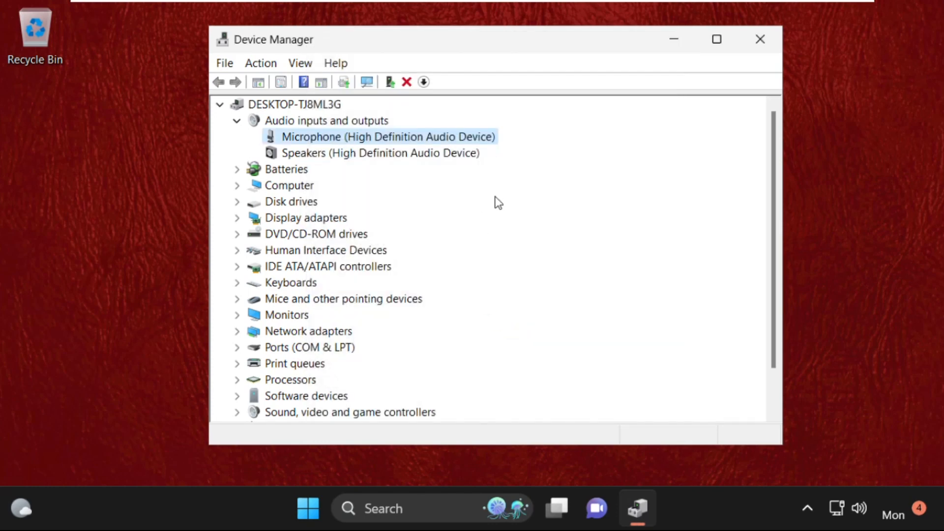
click(759, 38)
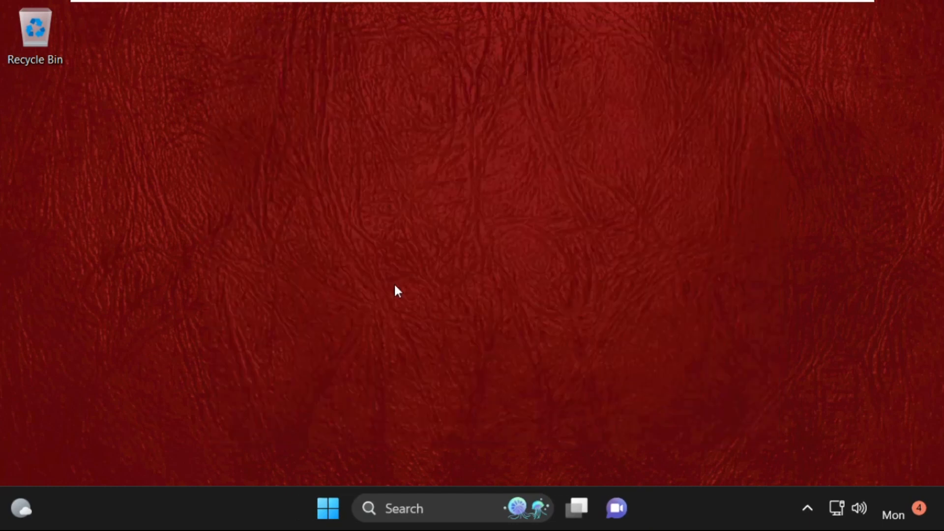
- Restart the computer from the Start menu power options
click(329, 522)
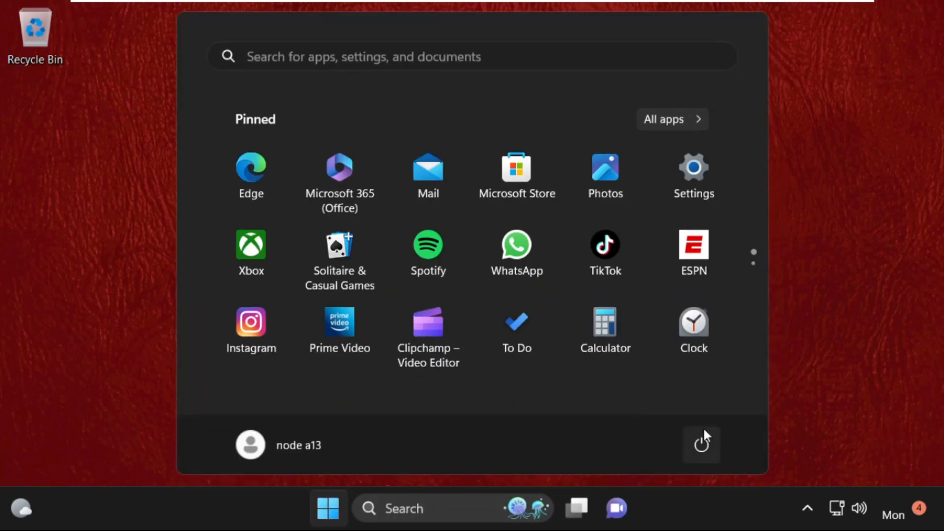
click(701, 445)
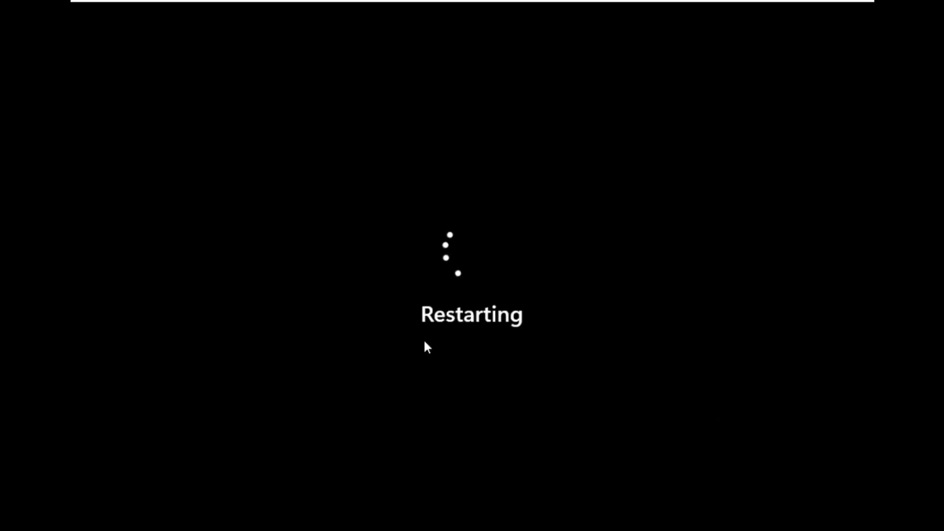